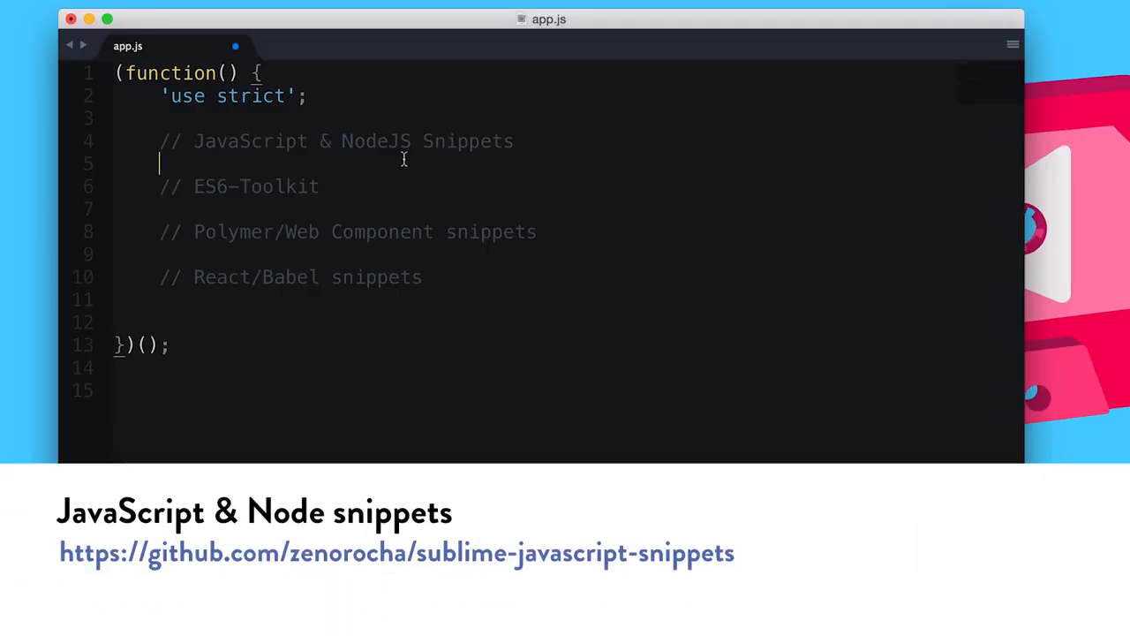
# Step: Expand an event listener, a cel createElement call with createDocumentFragment, and a prototype method snippet
pyautogui.press('enter')
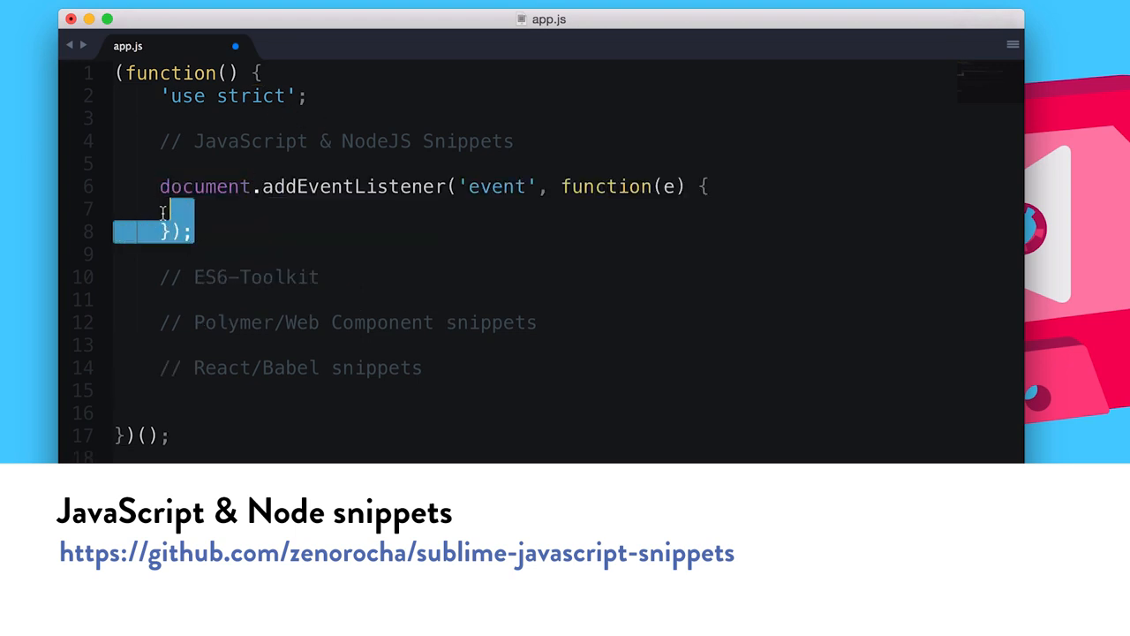
pyautogui.write('cel')
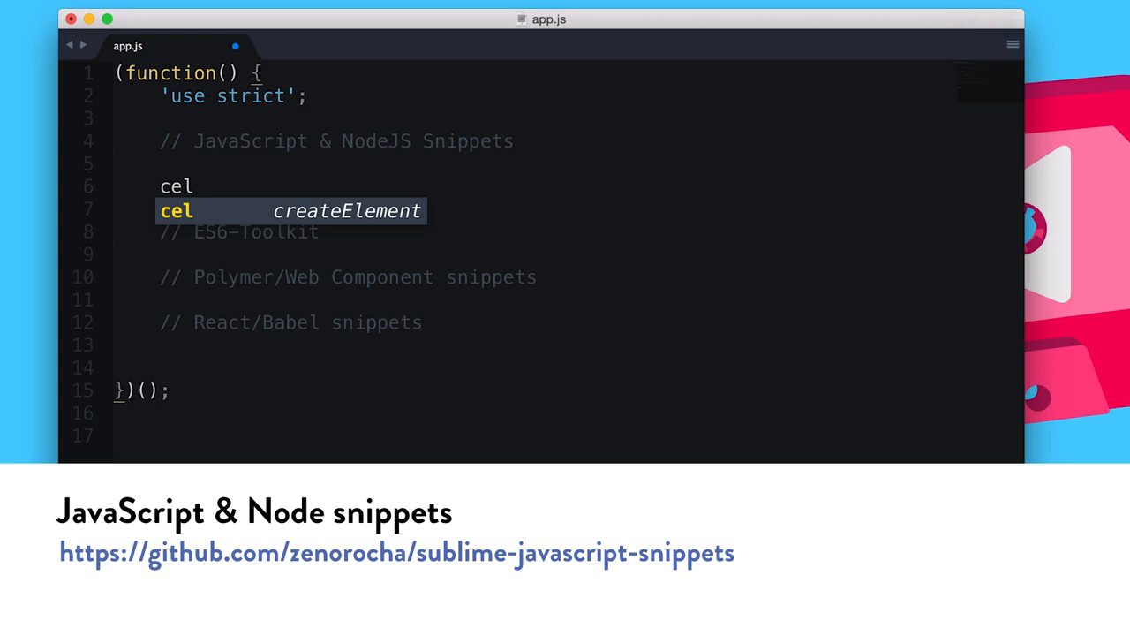
pyautogui.press('Tab')
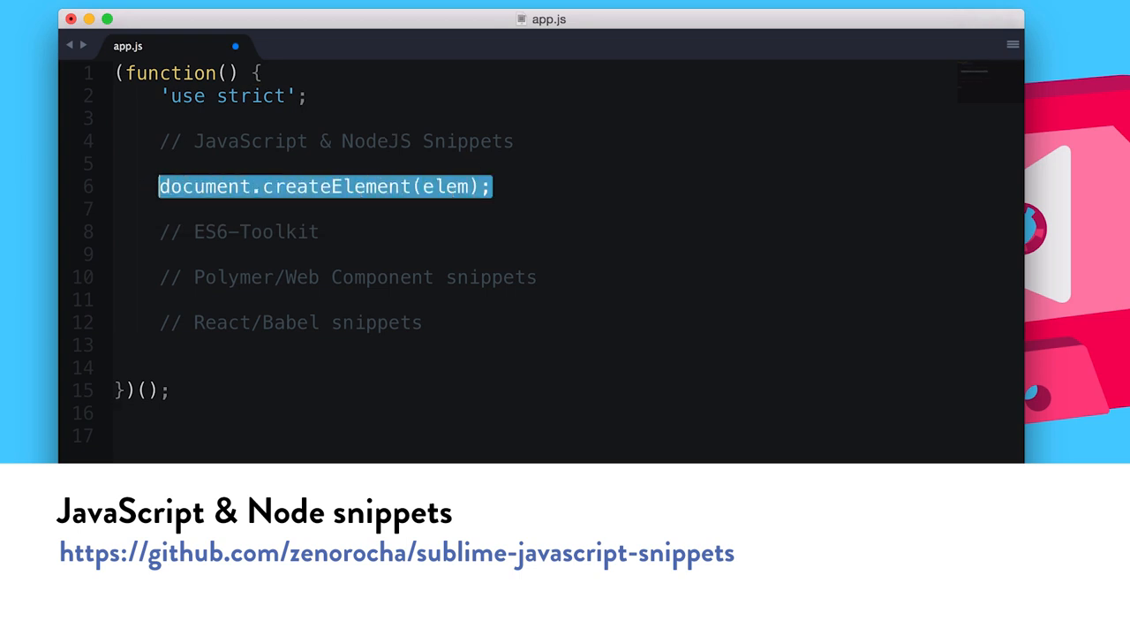
pyautogui.write('createDocumentFragment')
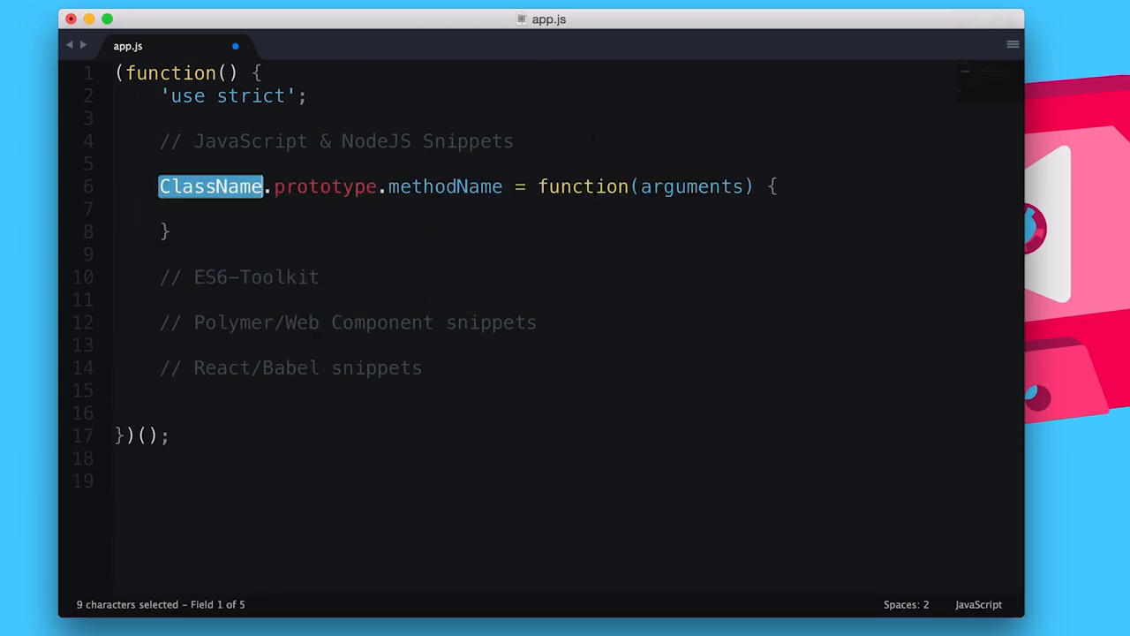
pyautogui.write('Person')
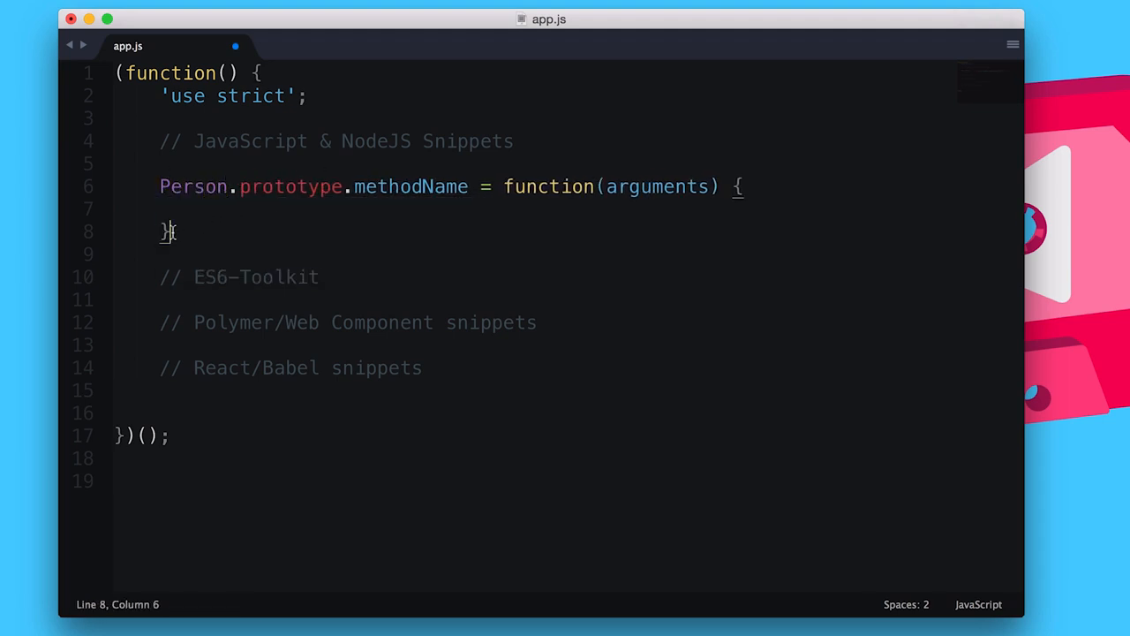
pyautogui.moveTo(159, 187); pyautogui.dragTo(168, 231)
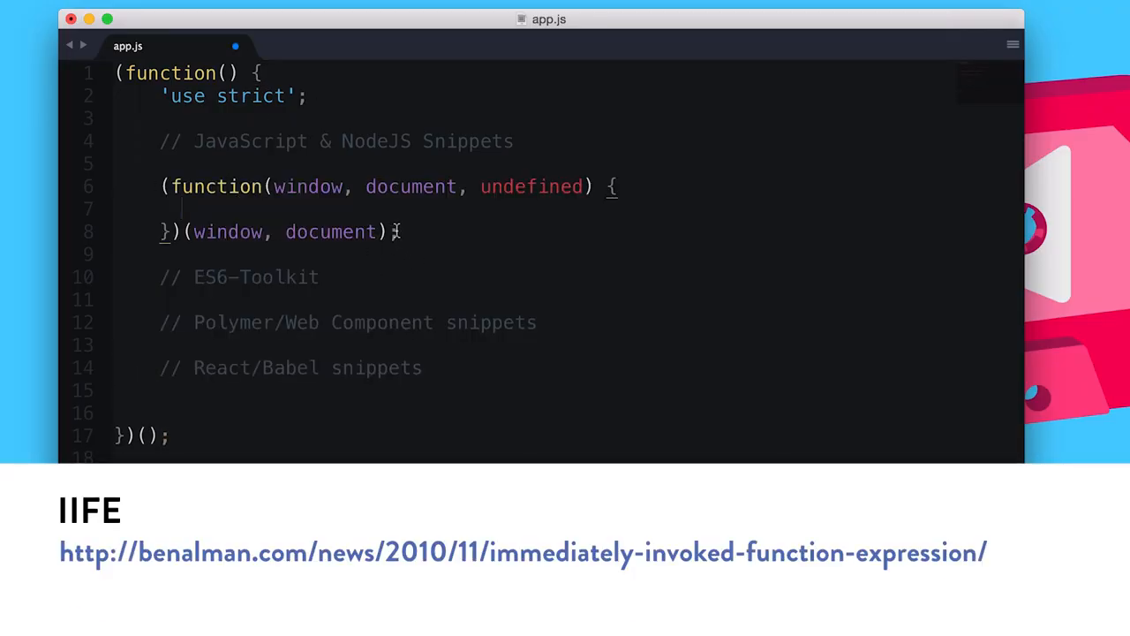
# Step: Select the IIFE code so the ES6 Promise snippet can replace it
pyautogui.moveTo(168, 185); pyautogui.dragTo(399, 232)
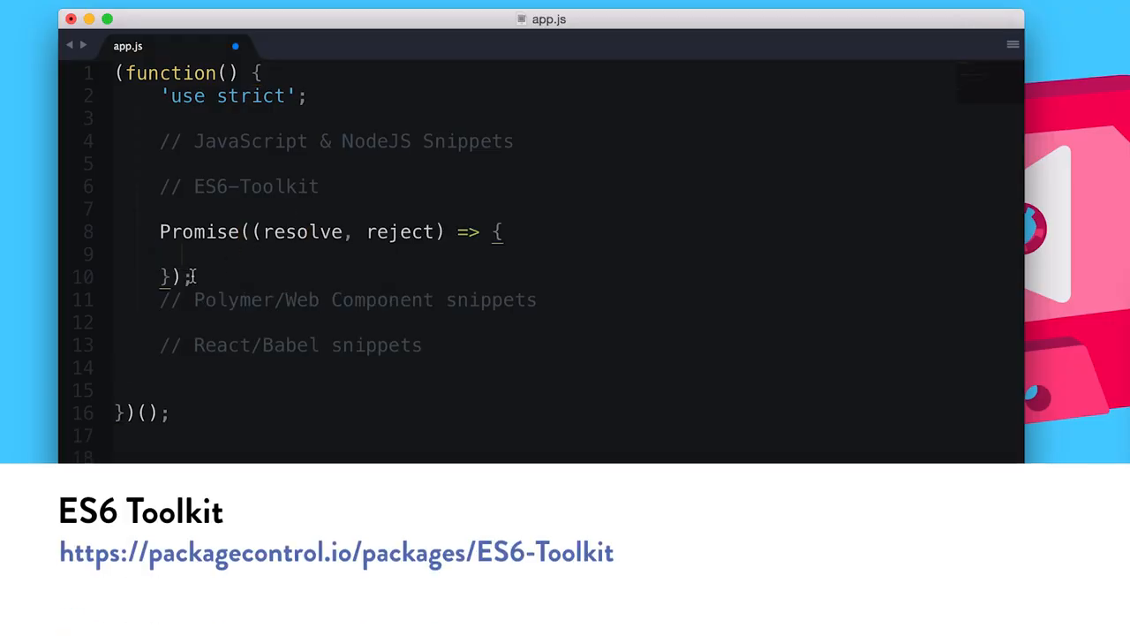
# Step: Expand obj into an ES6 object literal with __proto__, handler and toString, then leave its placeholders
pyautogui.write('obj = {')
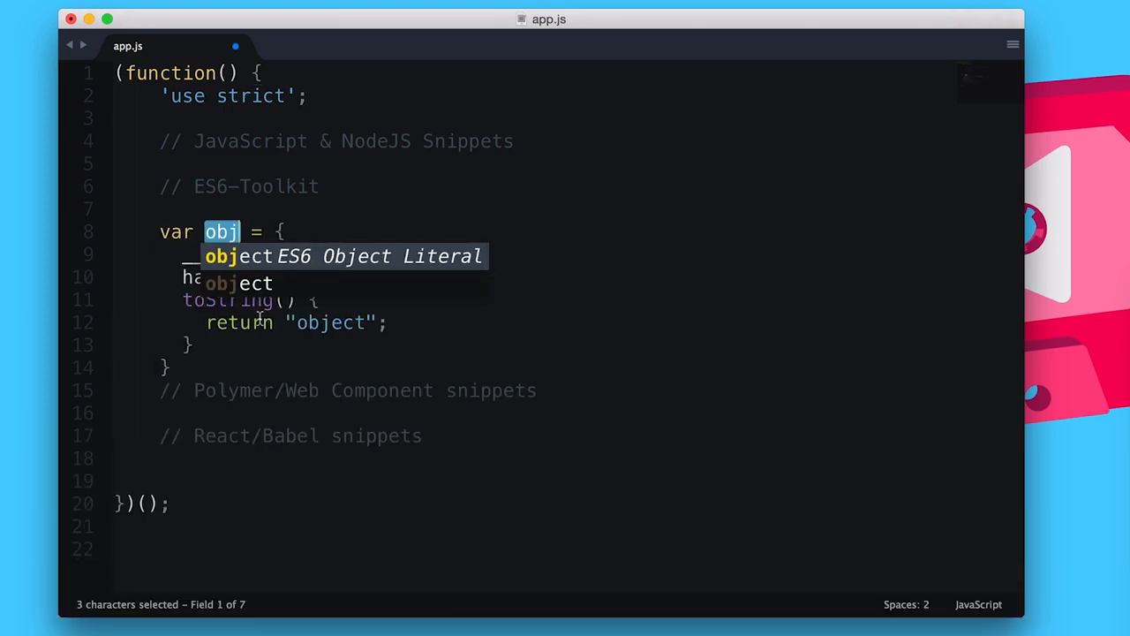
pyautogui.press('tab')
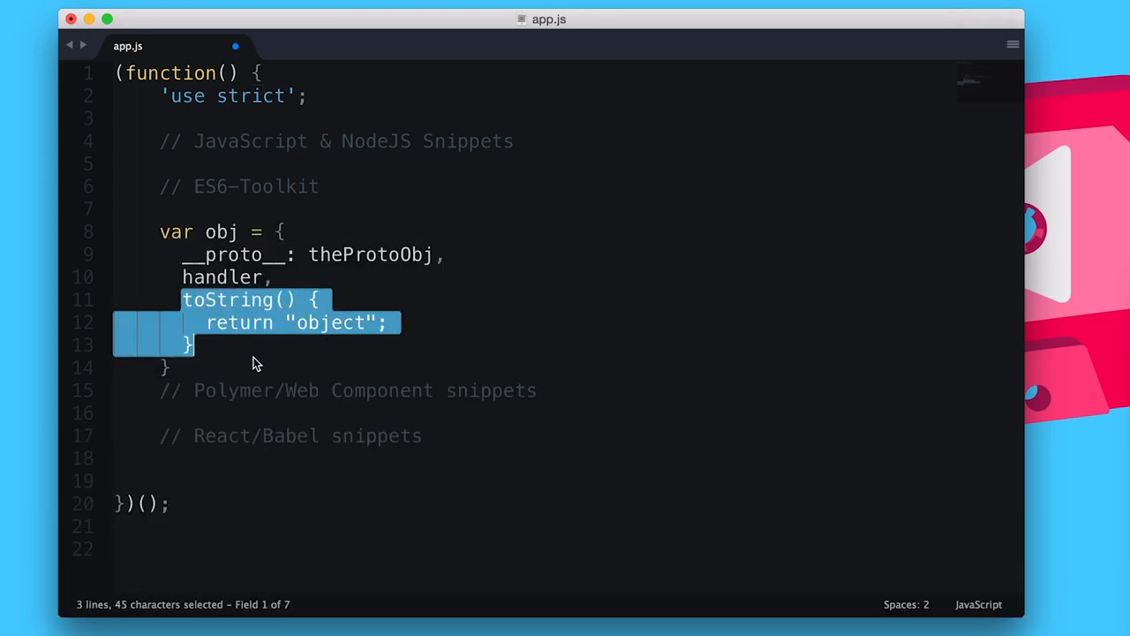
pyautogui.click(173, 365)
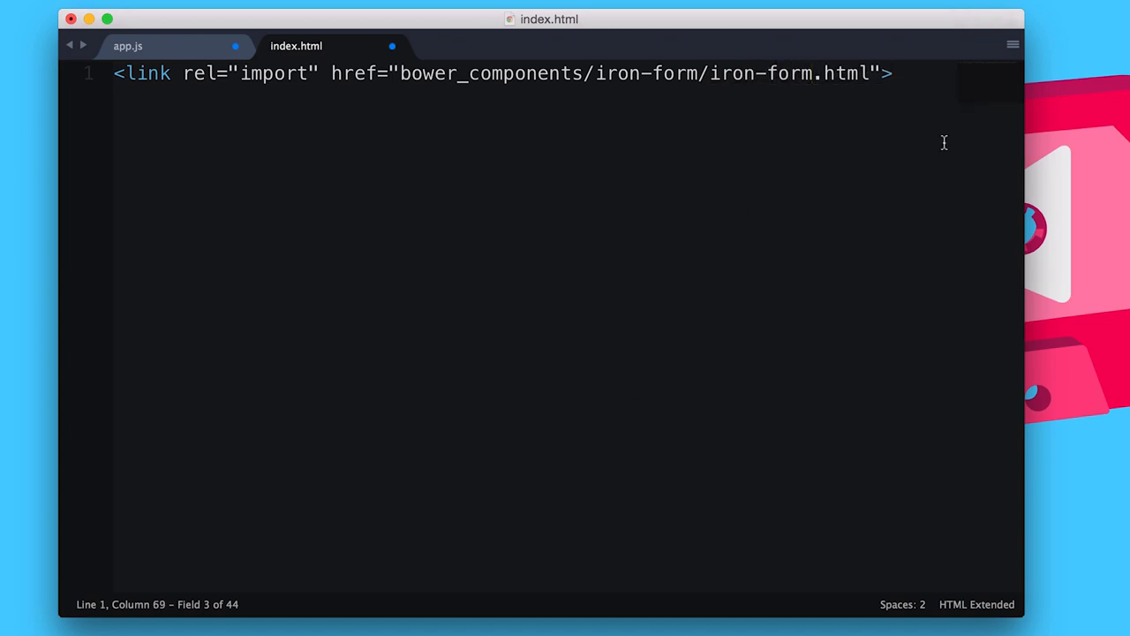
# Step: Begin the Polymer element trigger pe in index.html for the iron-form import
pyautogui.write('pets')
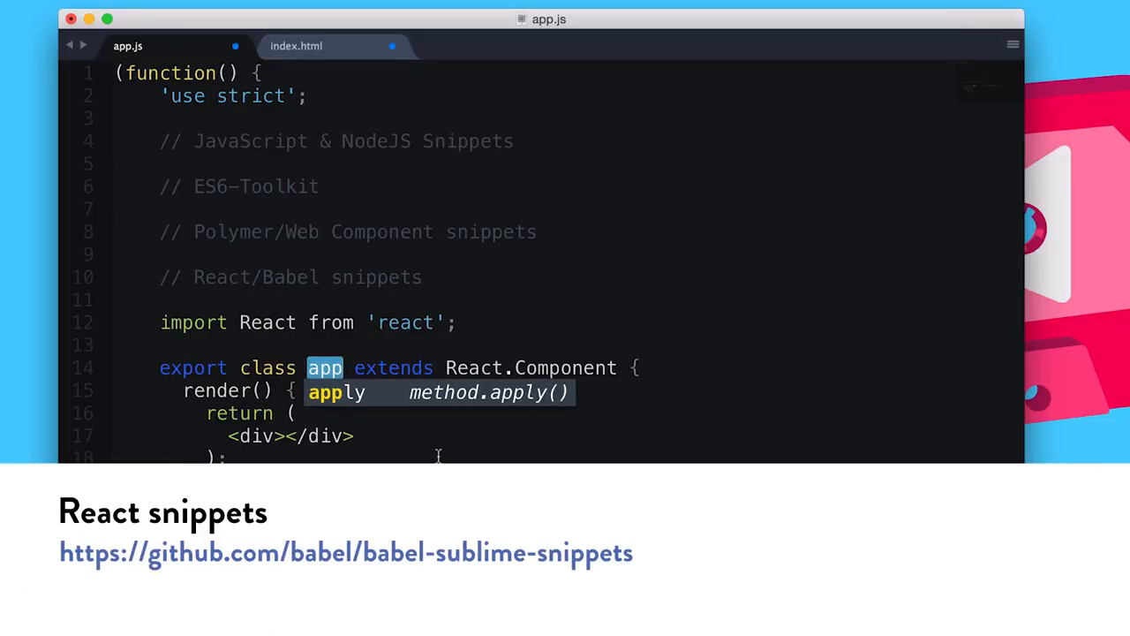
# Step: Name the React component class Person, extending React.Component
pyautogui.write('Person')
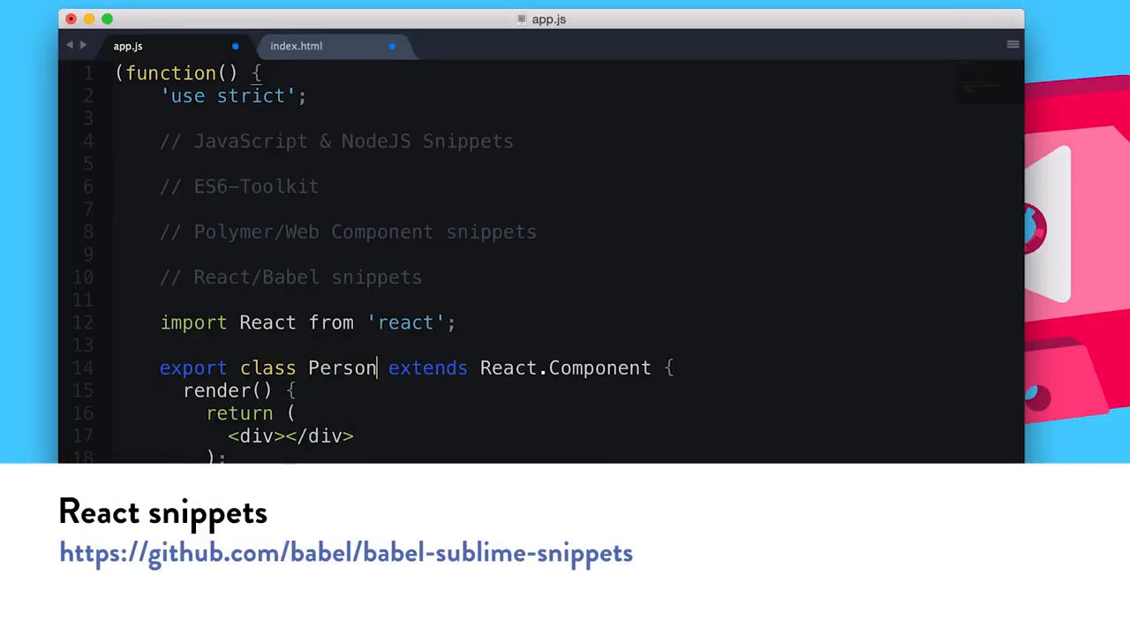